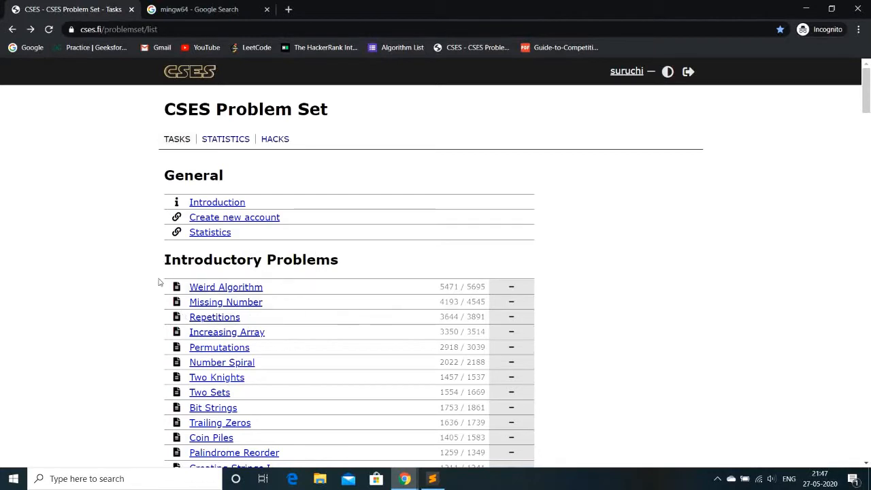
mouse_move(144, 288)
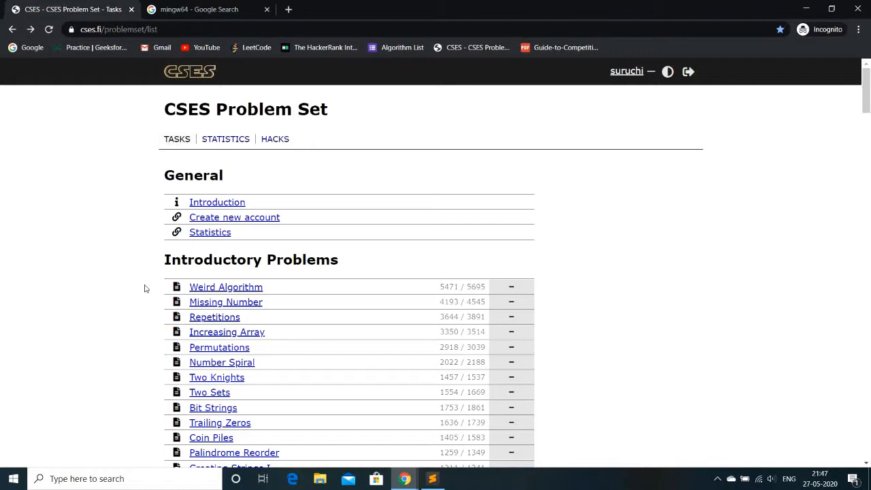
mouse_move(178, 254)
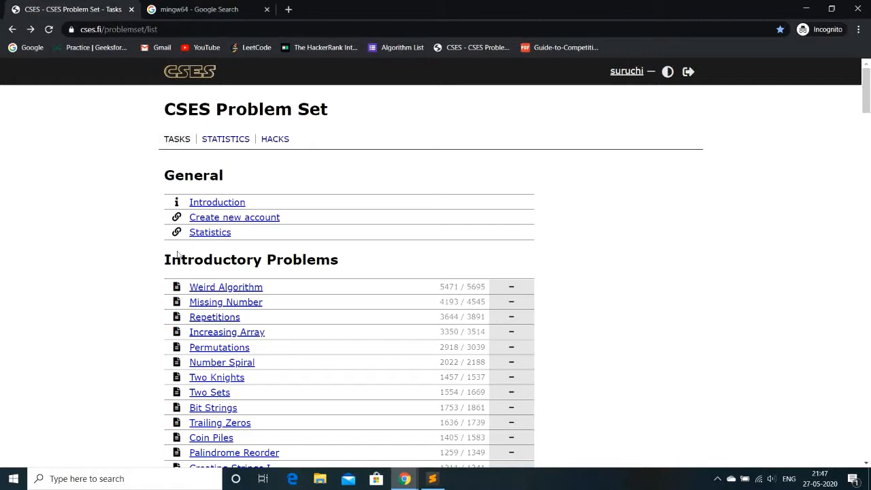
mouse_move(226, 285)
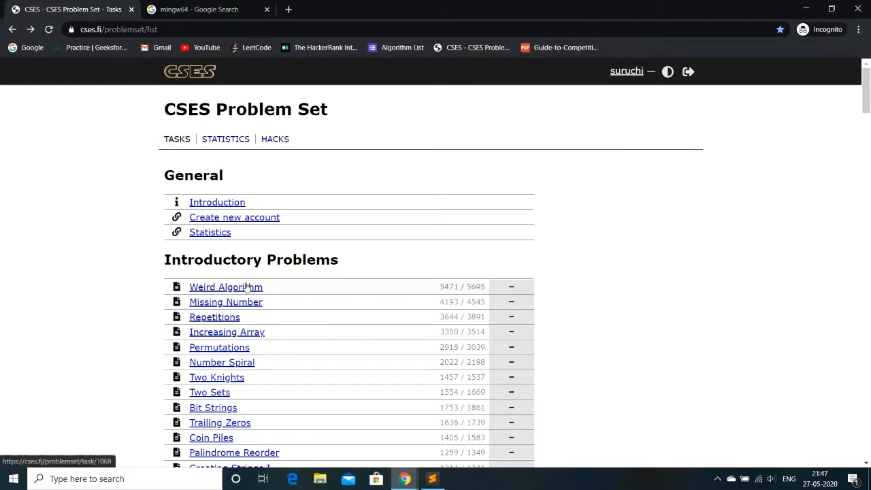
- View the Weird Algorithm problem's submission form on CSES and return to its statement
left_click(225, 285)
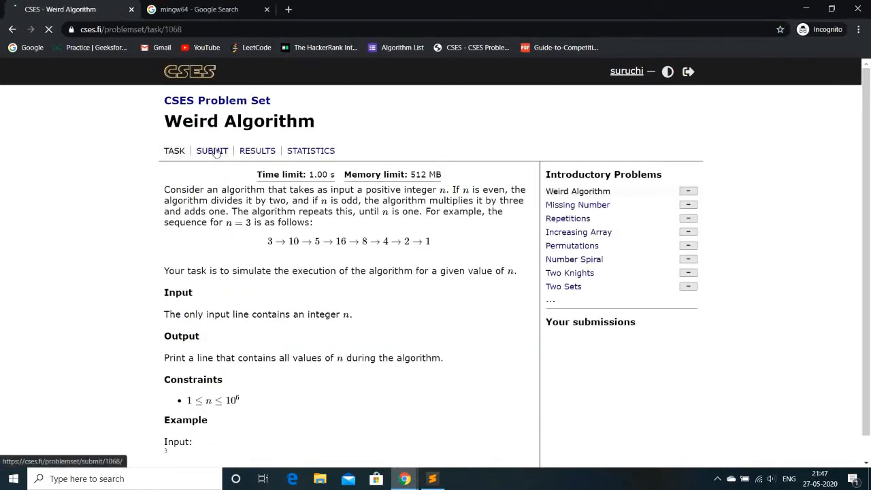
left_click(213, 149)
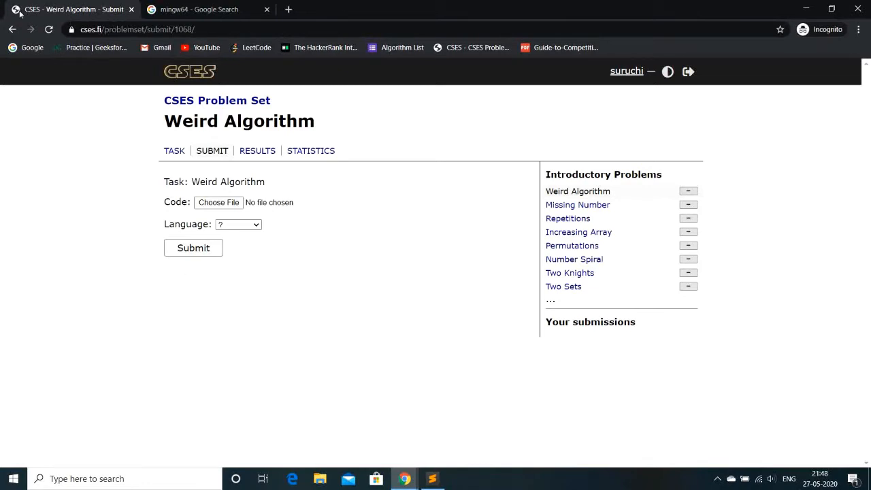
left_click(174, 150)
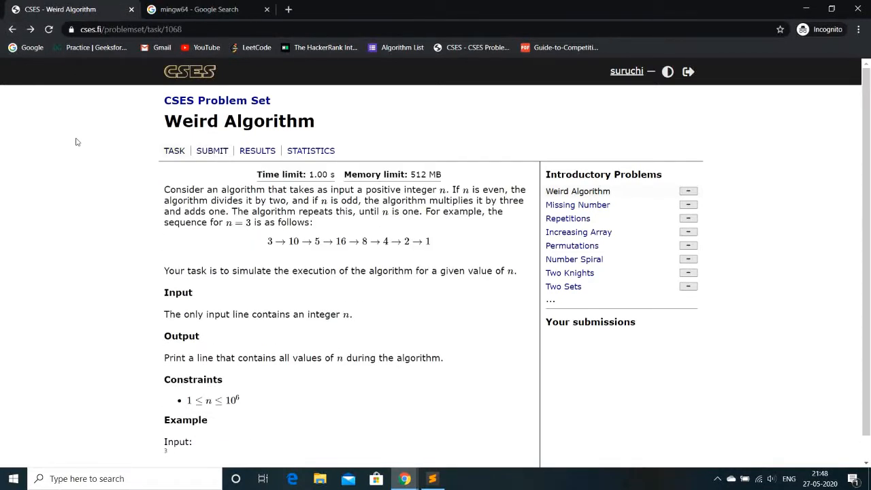
mouse_move(422, 333)
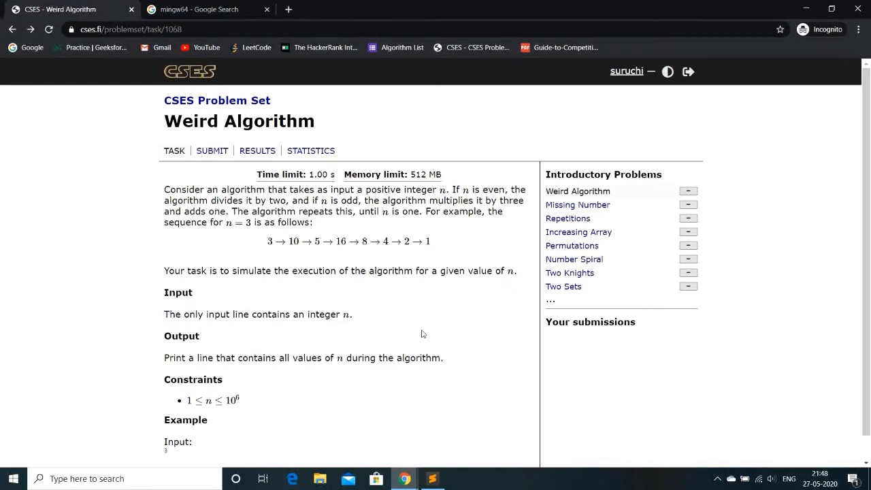
- Bring up the finished Sublime Text setup with main.cpp, input.txt and output.txt
left_click(433, 479)
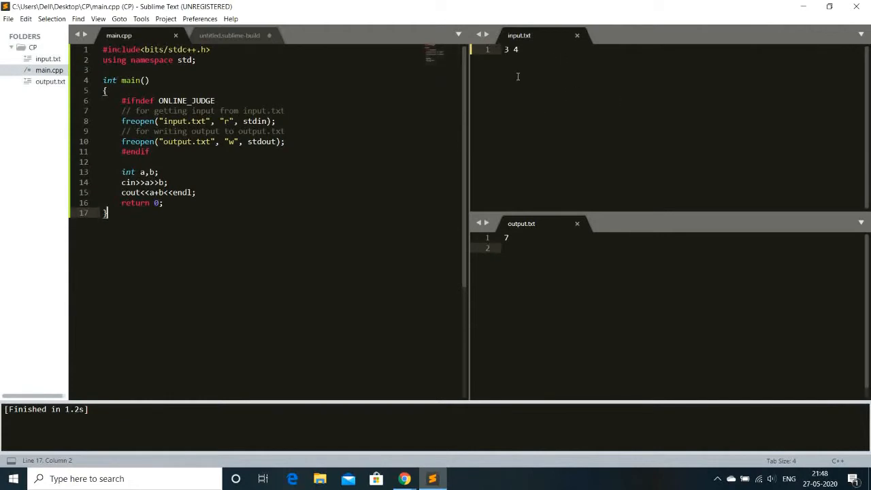
mouse_move(527, 289)
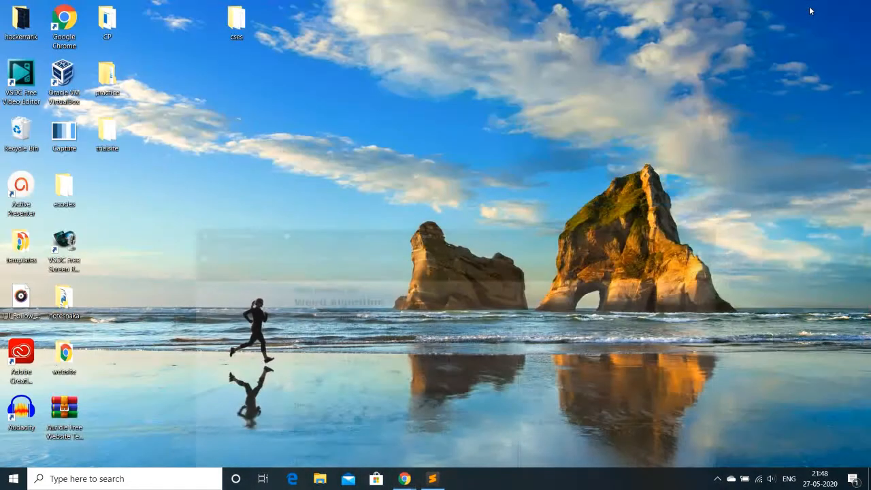
- Open the cses folder from the desktop in File Explorer
left_click(237, 20)
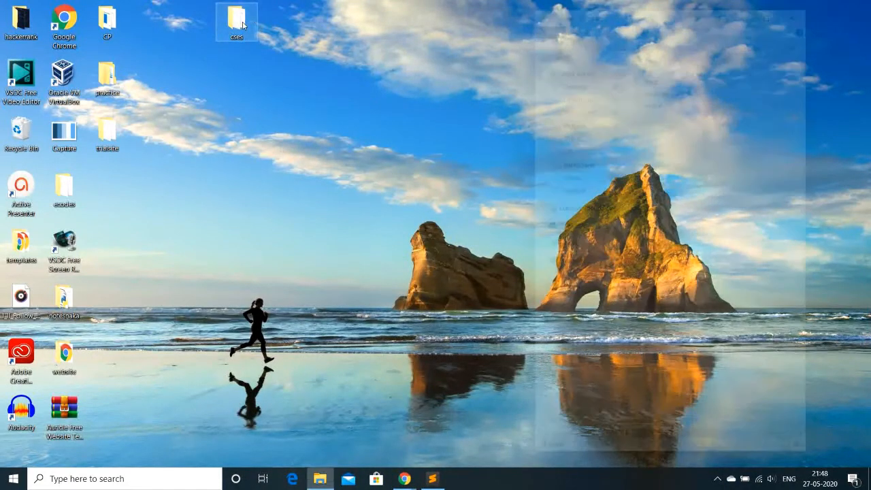
double_click(237, 20)
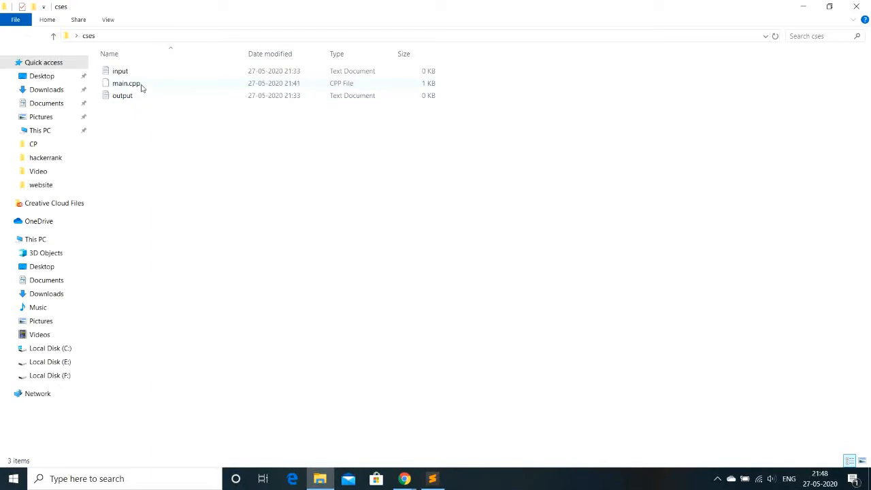
mouse_move(148, 120)
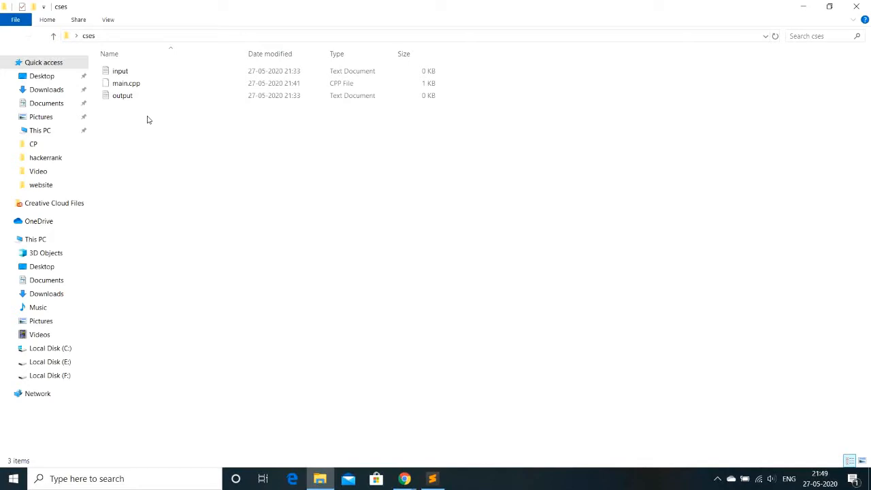
mouse_move(202, 135)
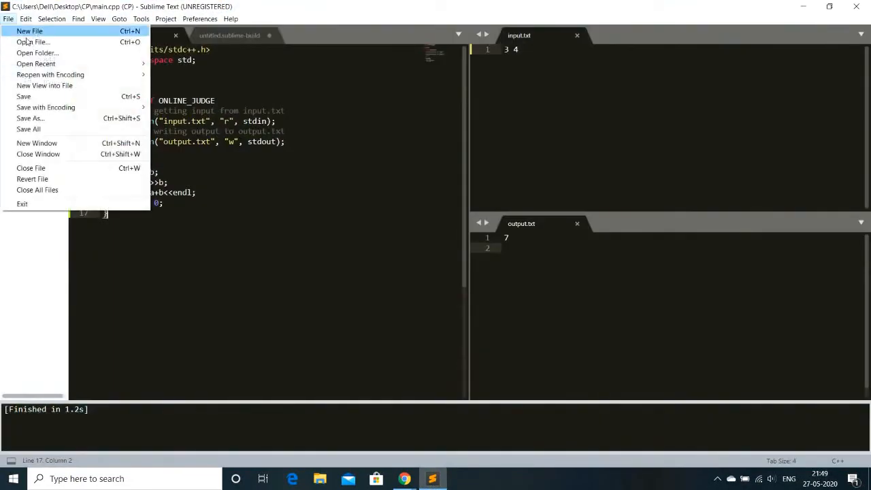
- Open a fresh Sublime Text window and maximize it
left_click(37, 52)
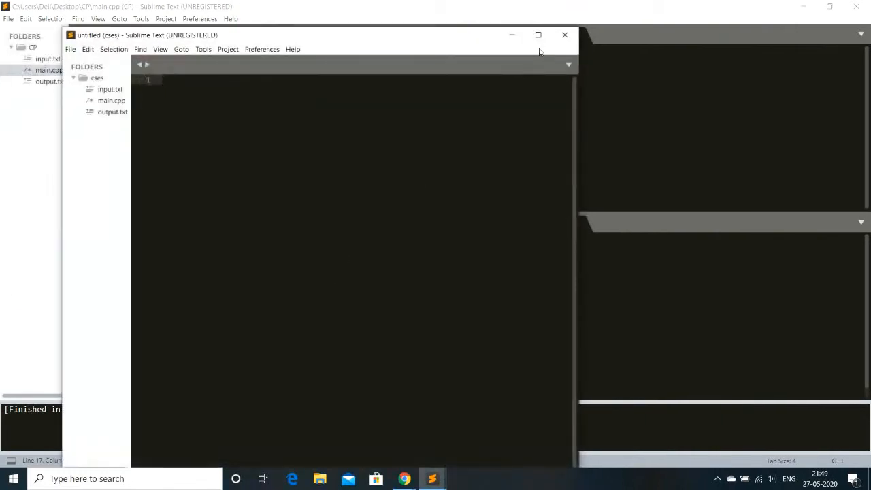
left_click(538, 36)
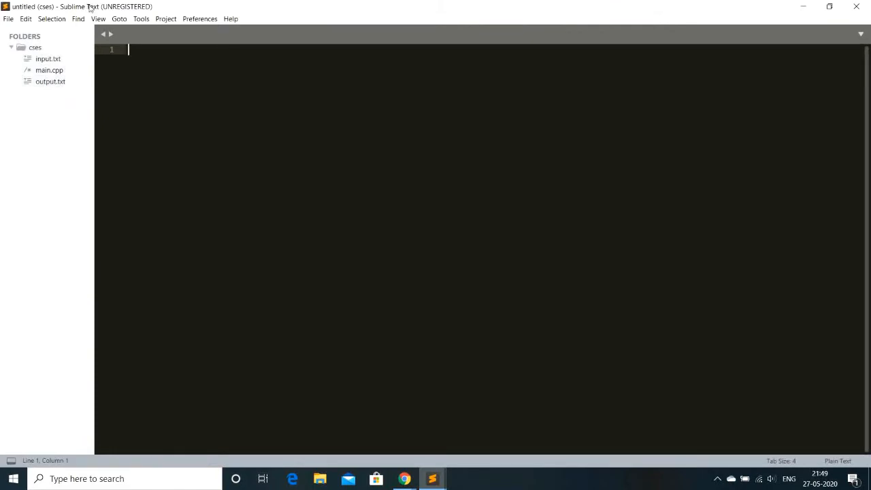
- Split the editor into a left column with two stacked panes on the right
left_click(98, 19)
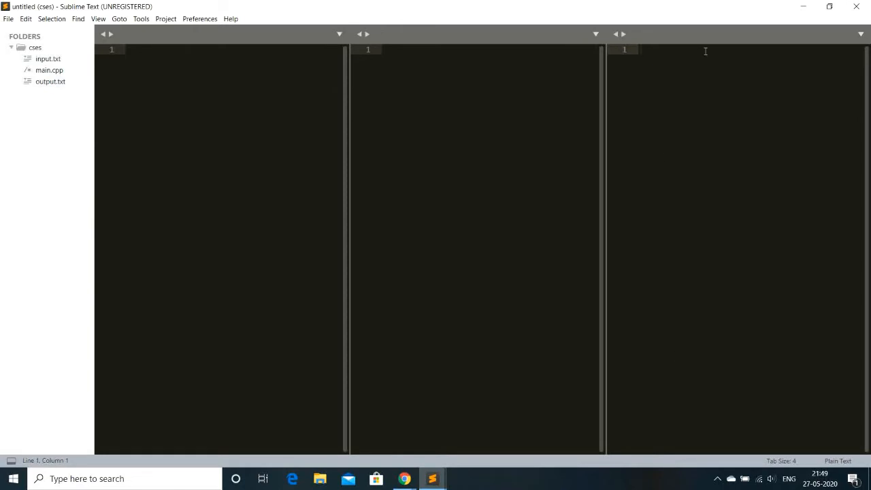
left_click(98, 19)
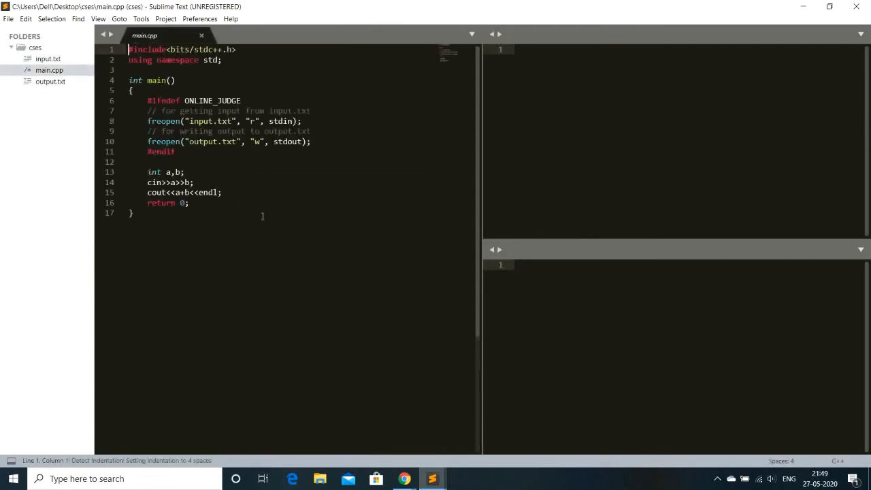
- Clear main.cpp, place input.txt above output.txt on the right, and return to main.cpp
key("ctrl+a")
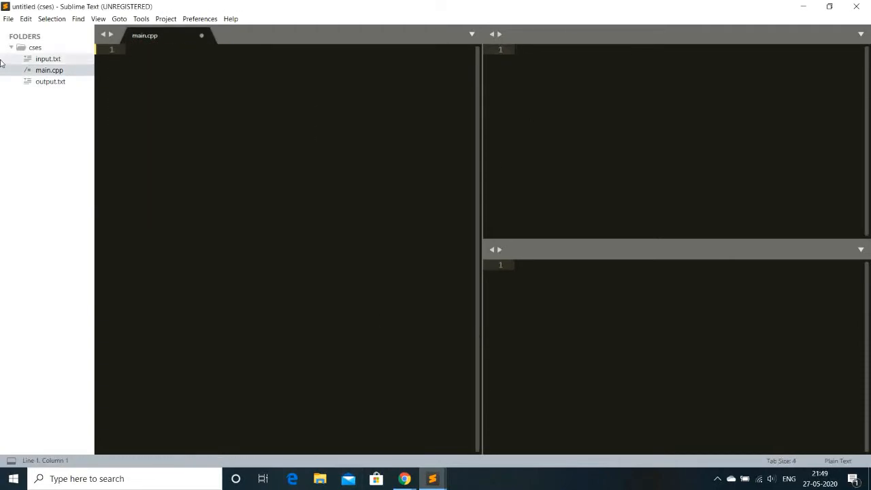
double_click(48, 58)
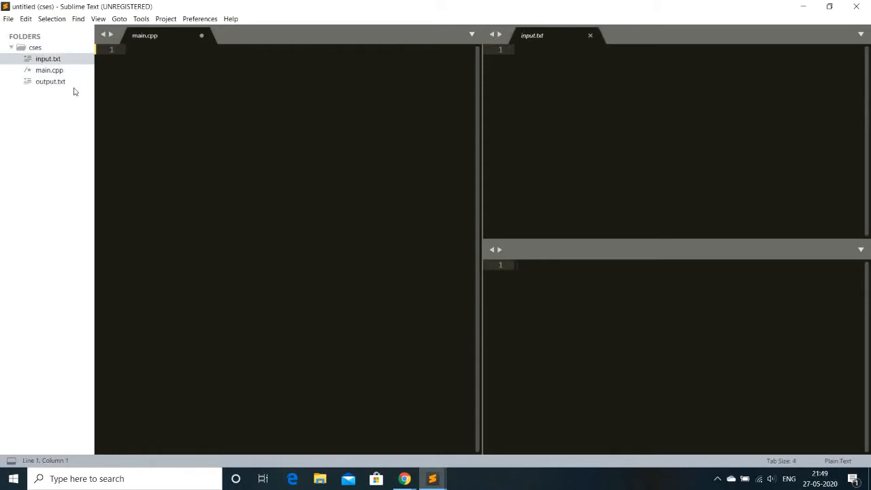
double_click(50, 81)
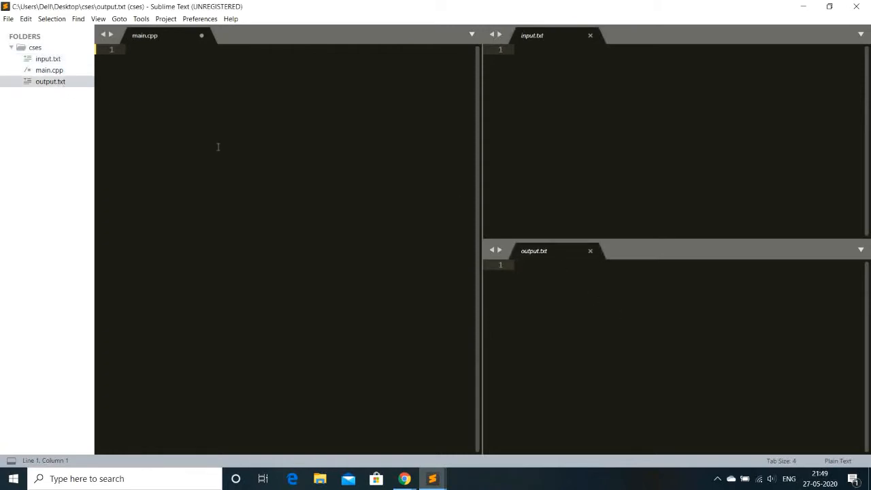
left_click(517, 264)
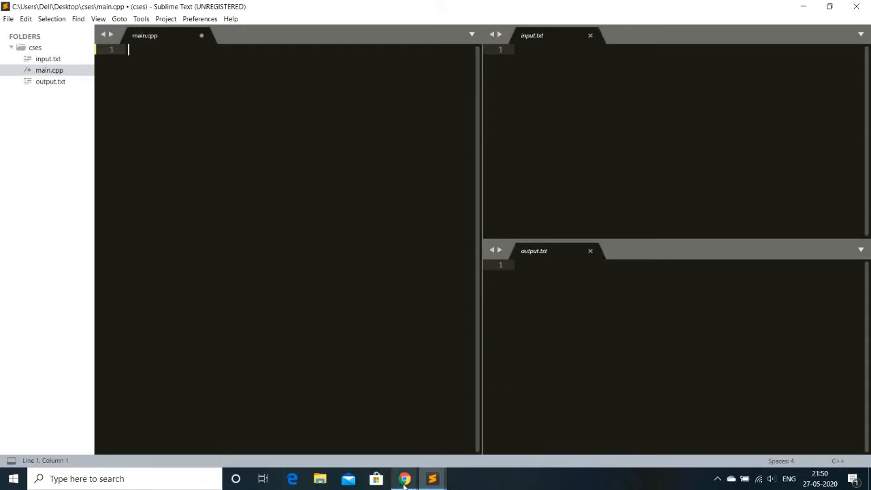
- From the mingw64 search, reach the MinGW-w64 release files on SourceForge via mingw-w64.org Downloads
left_click(404, 479)
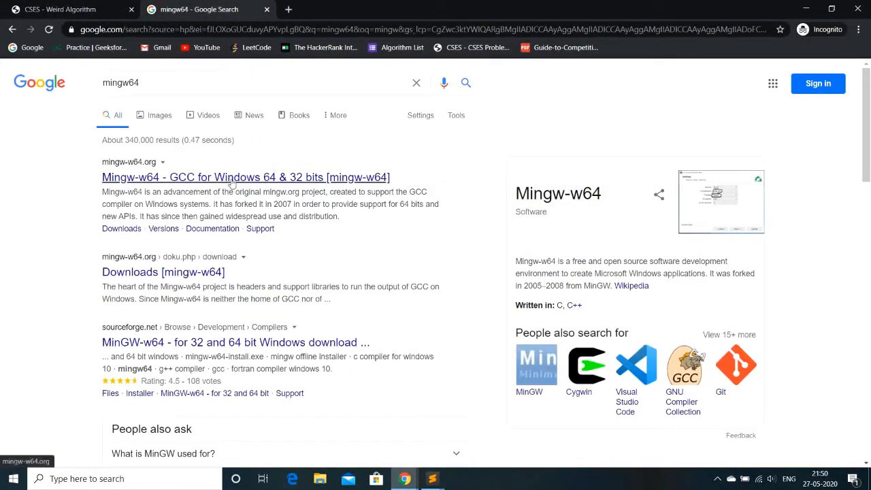
left_click(245, 176)
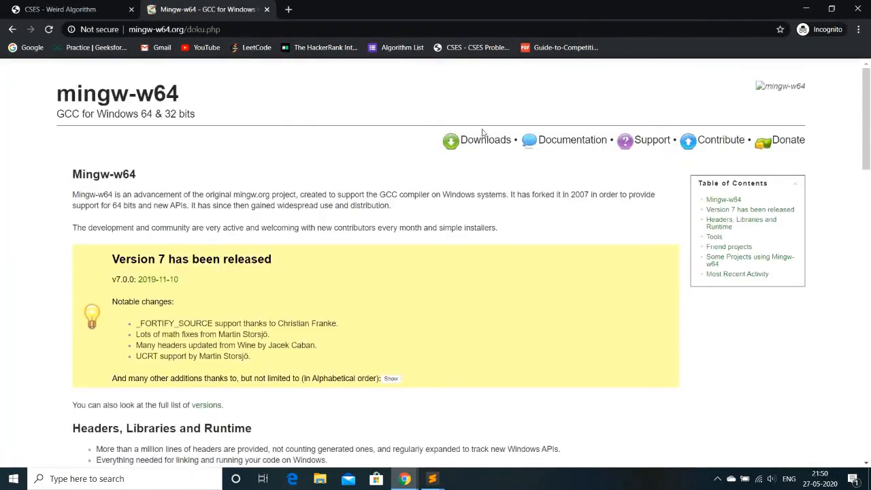
left_click(485, 139)
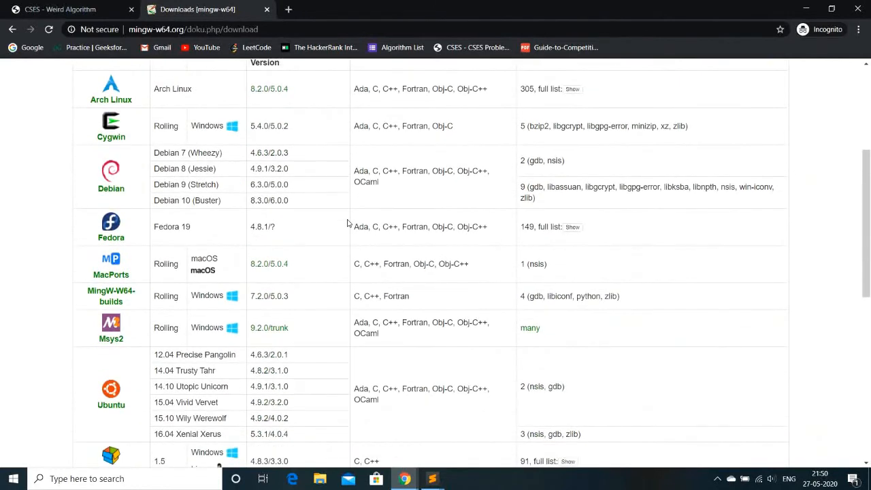
scroll("down", 3)
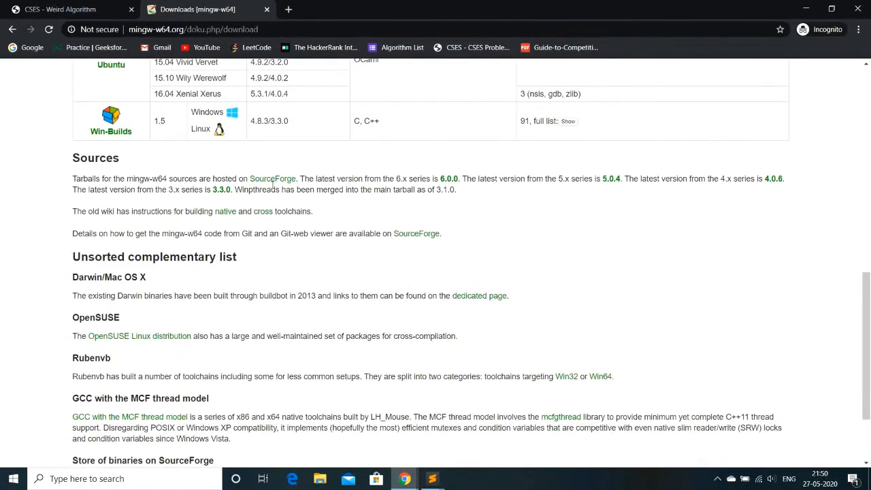
left_click(272, 178)
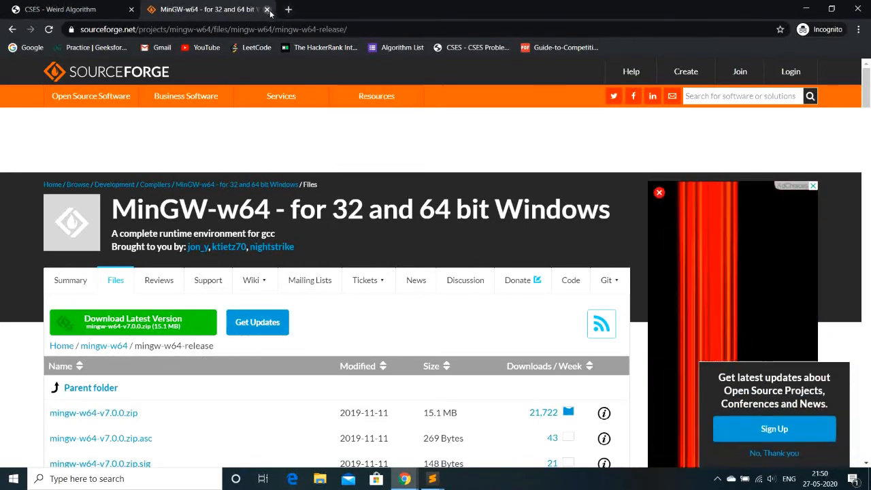
- Close the SourceForge tab, leaving the CSES Weird Algorithm problem visible
left_click(269, 10)
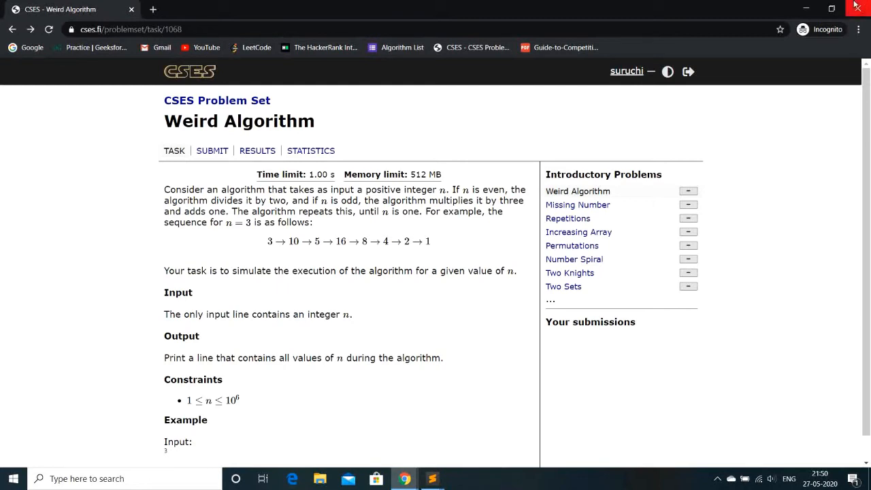
mouse_move(432, 479)
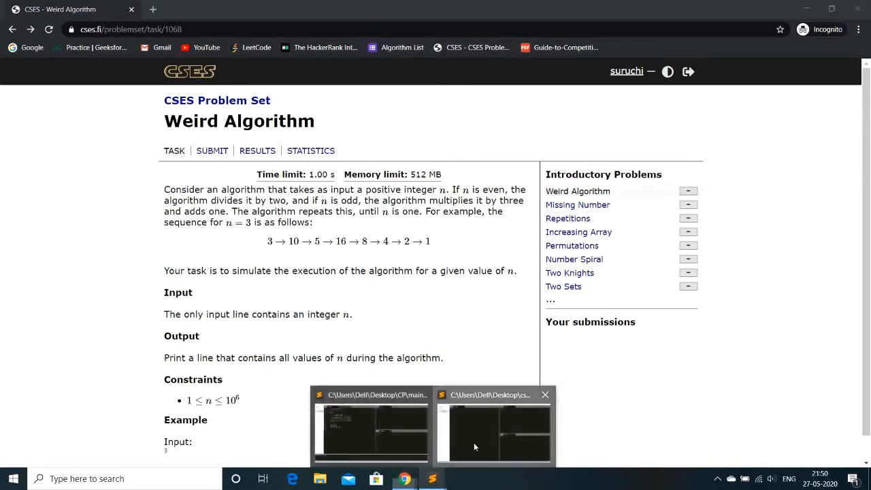
- Switch back to the Sublime Text window for the cses project
left_click(493, 428)
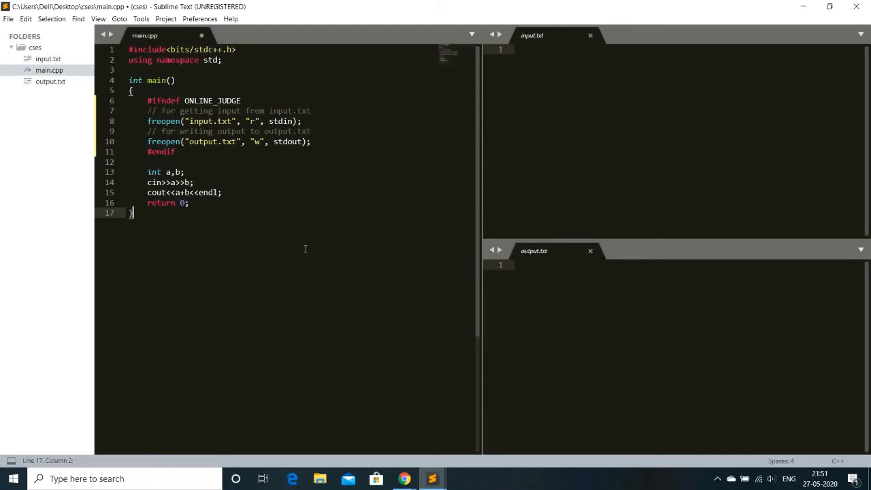
left_click_drag(146, 101, 174, 142)
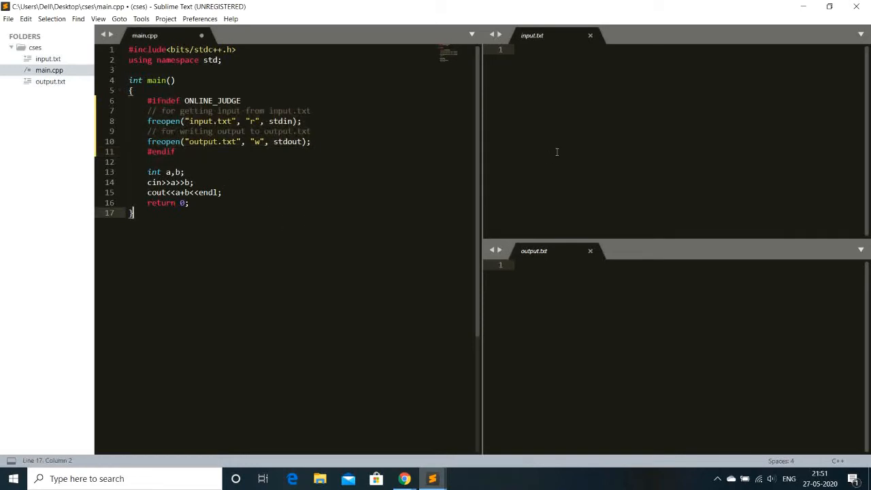
mouse_move(299, 248)
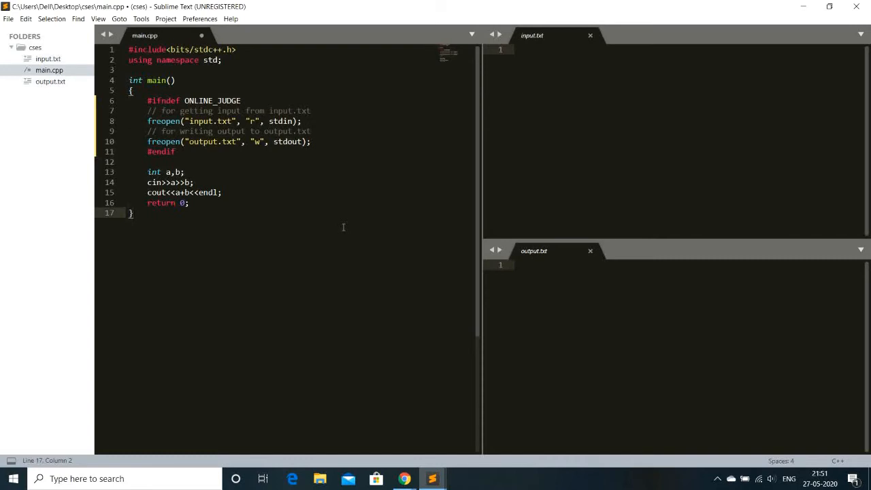
left_click(142, 19)
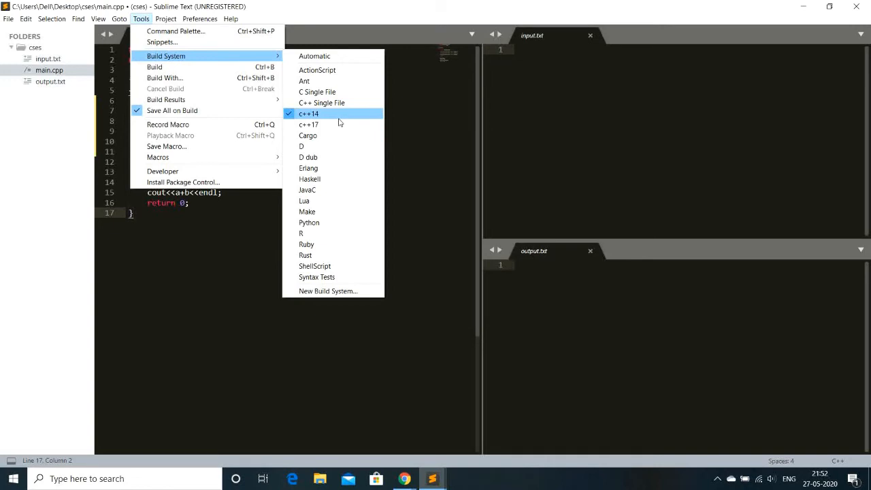
mouse_move(333, 120)
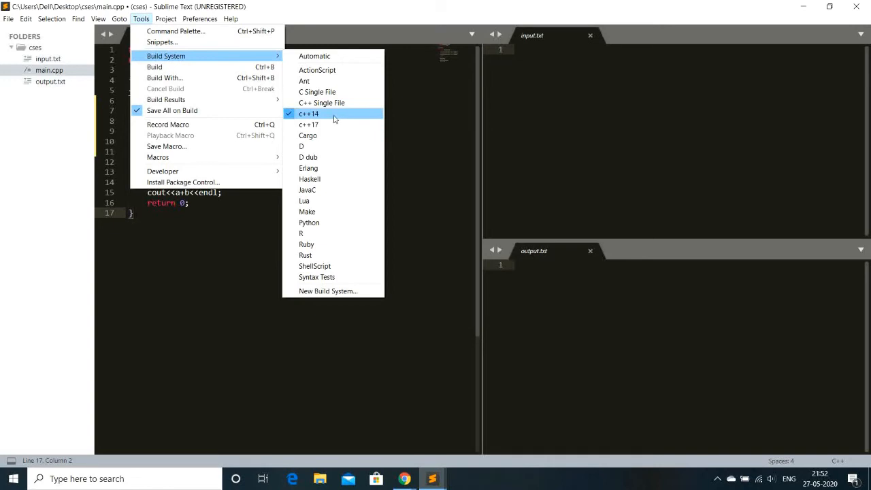
mouse_move(326, 114)
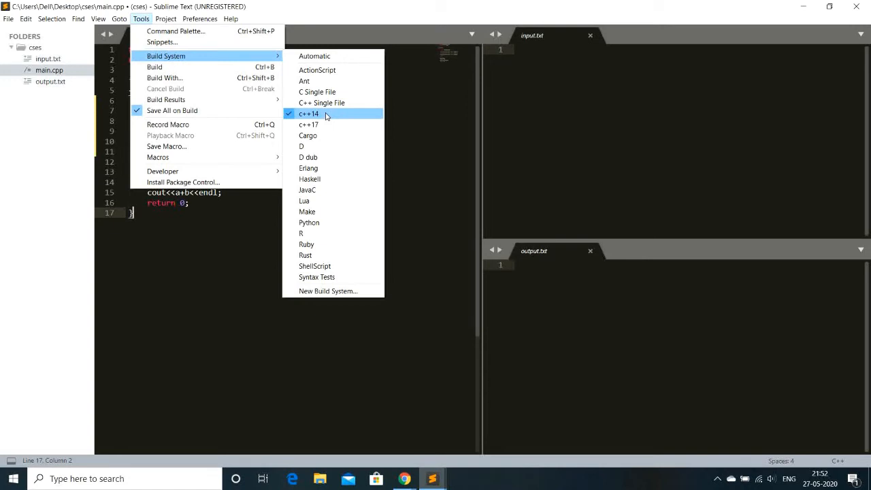
- Select c++14 under Tools > Build System and reopen the build system list
left_click(308, 114)
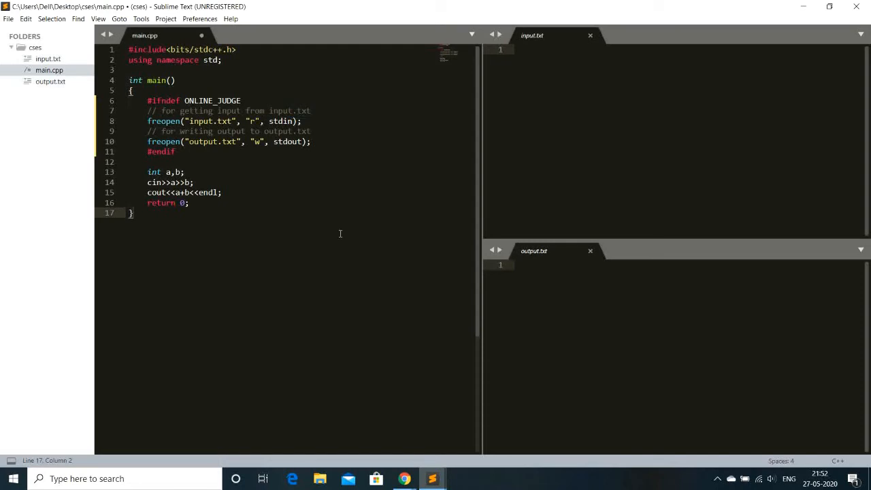
left_click(141, 19)
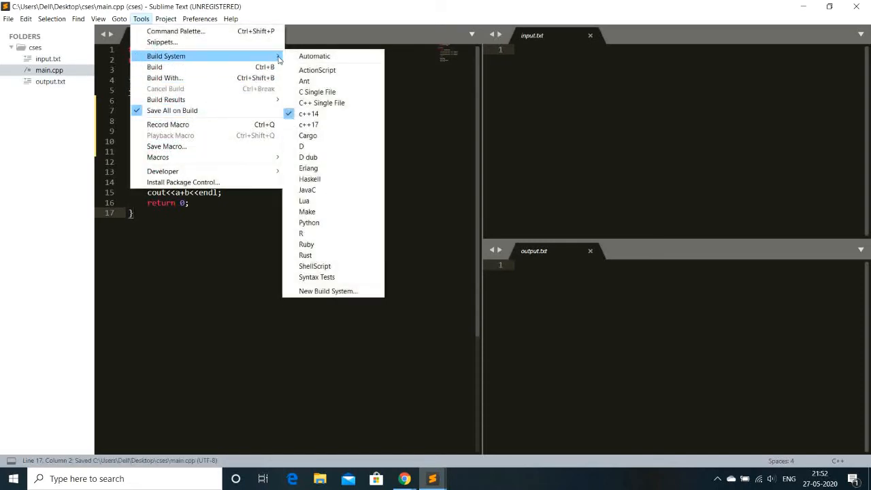
- Create a new build system file and copy the existing g++ build configuration into it
left_click(328, 291)
type("{")
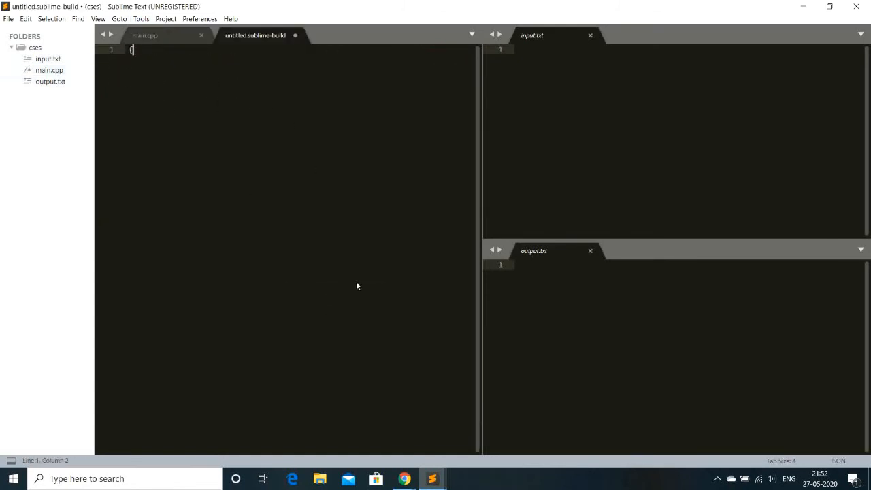
mouse_move(433, 479)
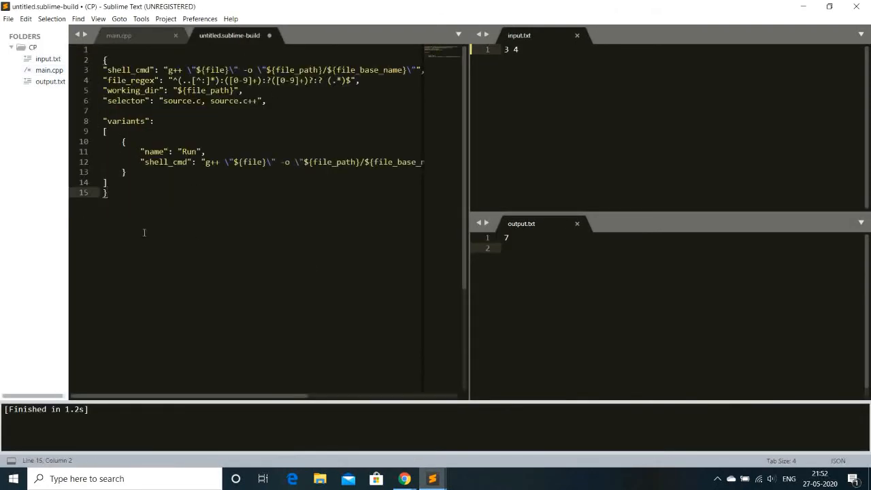
key("ctrl+a")
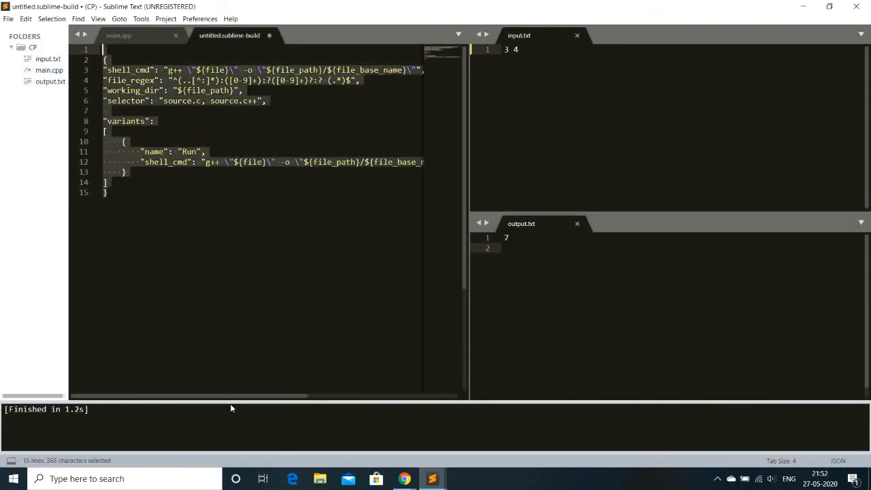
key("ctrl+c")
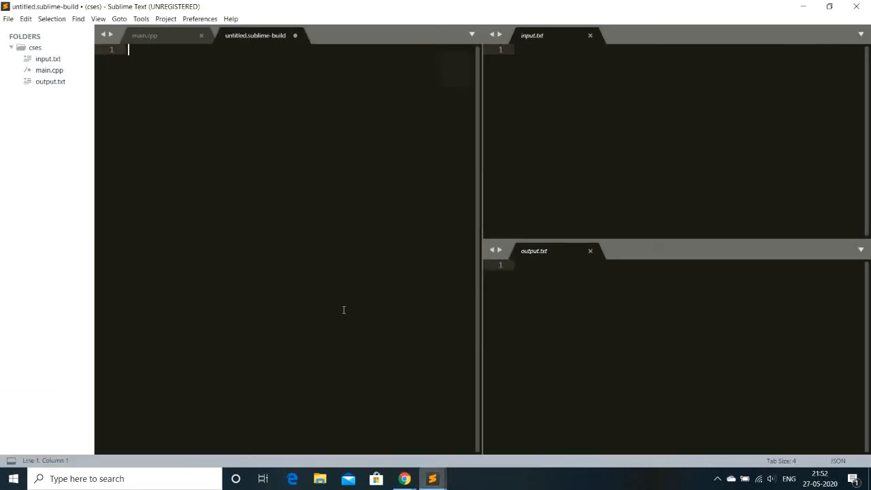
mouse_move(222, 124)
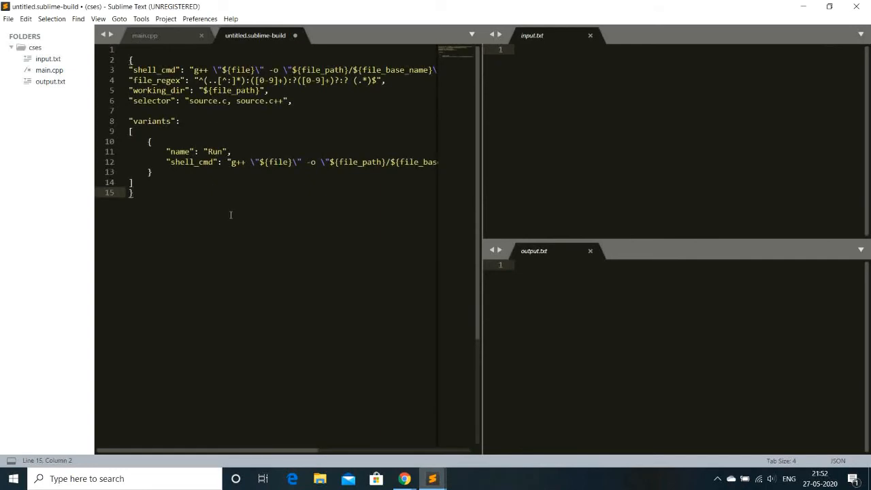
mouse_move(275, 272)
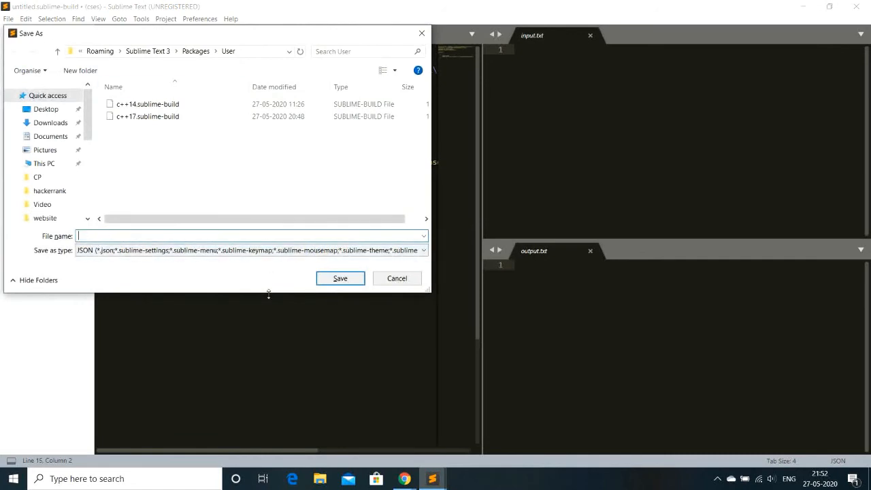
- Save the new build system as c++14 in the Packages/User folder
type("c++14")
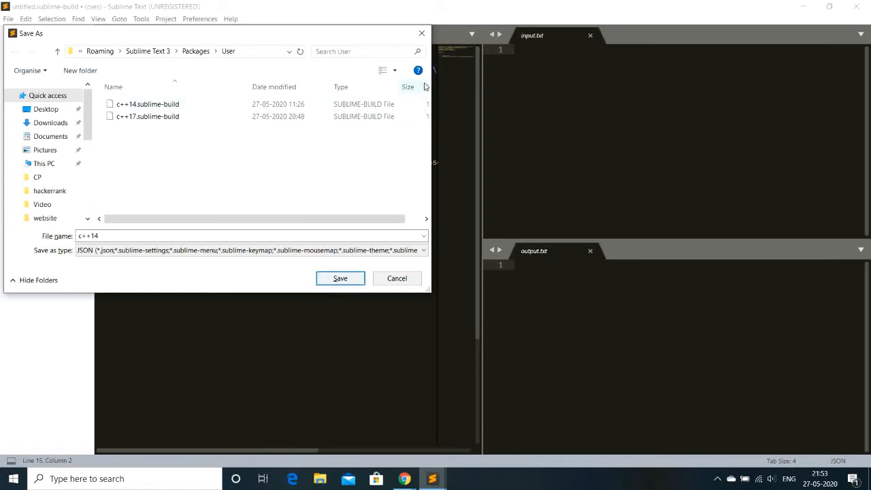
left_click(340, 278)
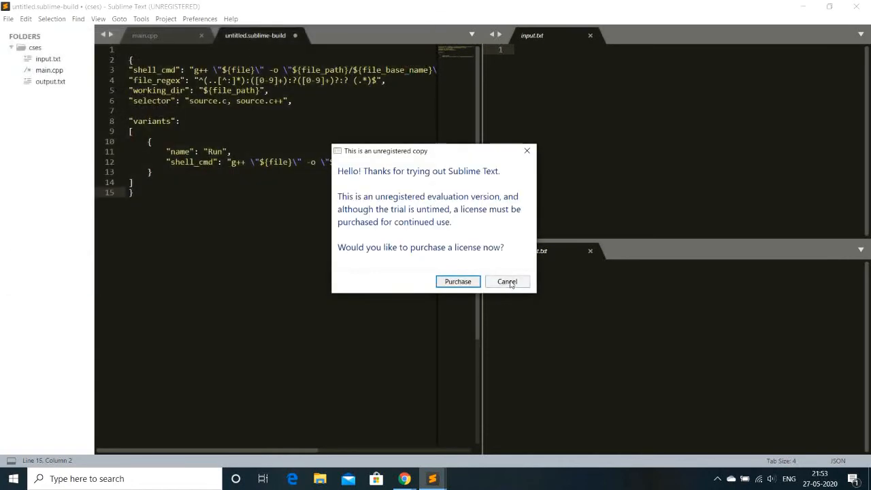
- Dismiss the license nag, select the c++14 build system and run a build (g++ no-such-file error)
left_click(142, 19)
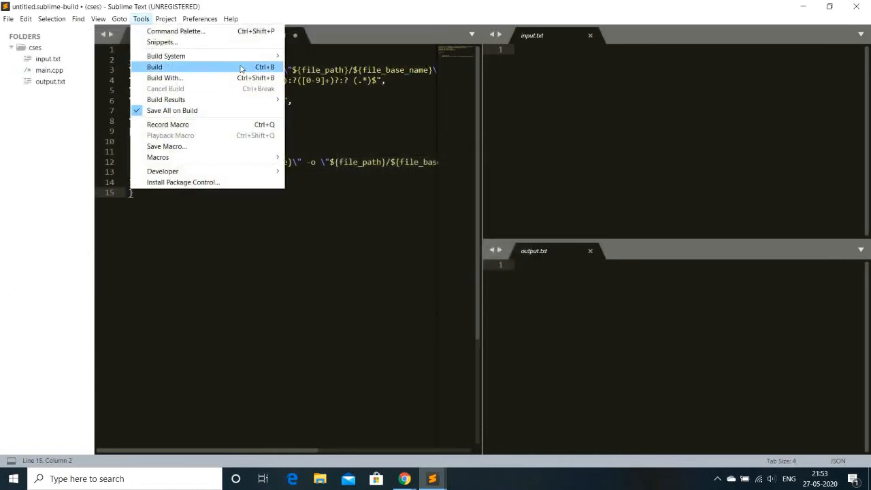
left_click(166, 55)
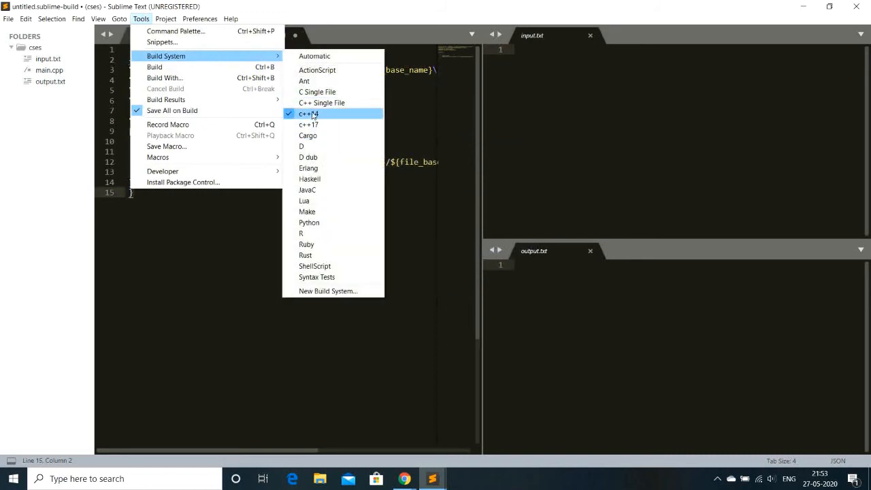
left_click(307, 115)
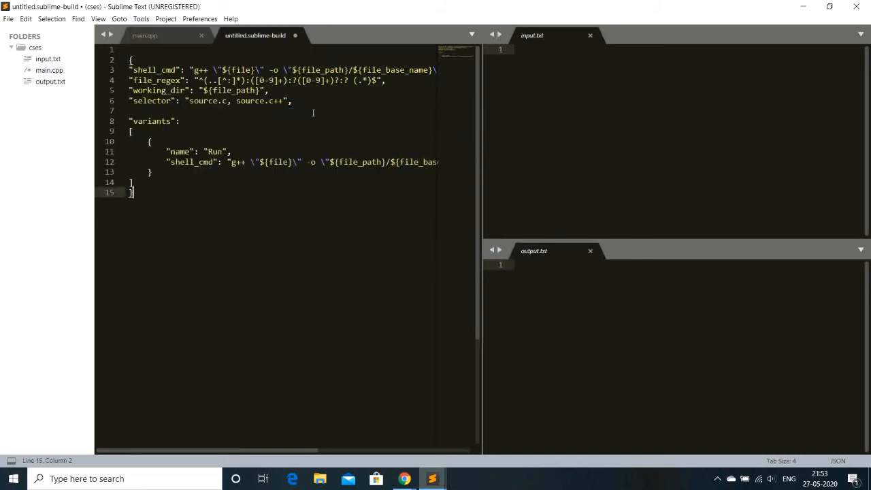
left_click(142, 19)
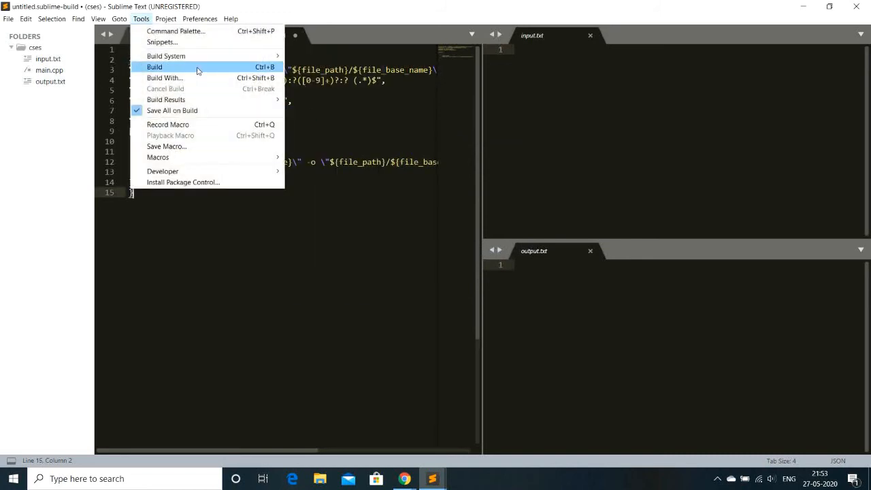
left_click(154, 67)
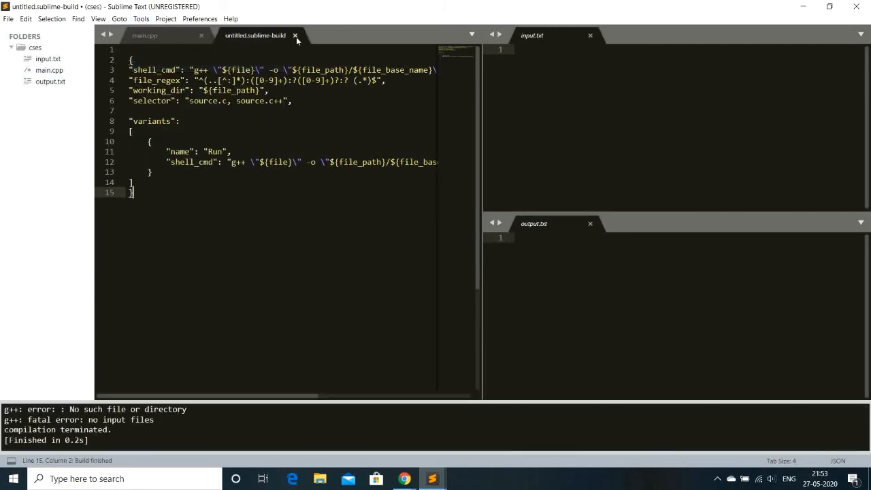
- Close the untitled.sublime-build file and answer its save-changes prompt
left_click(296, 36)
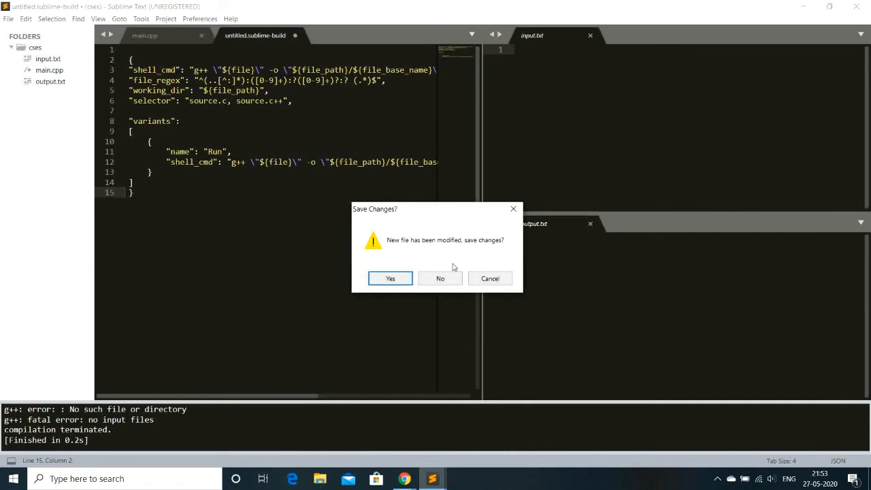
left_click(439, 277)
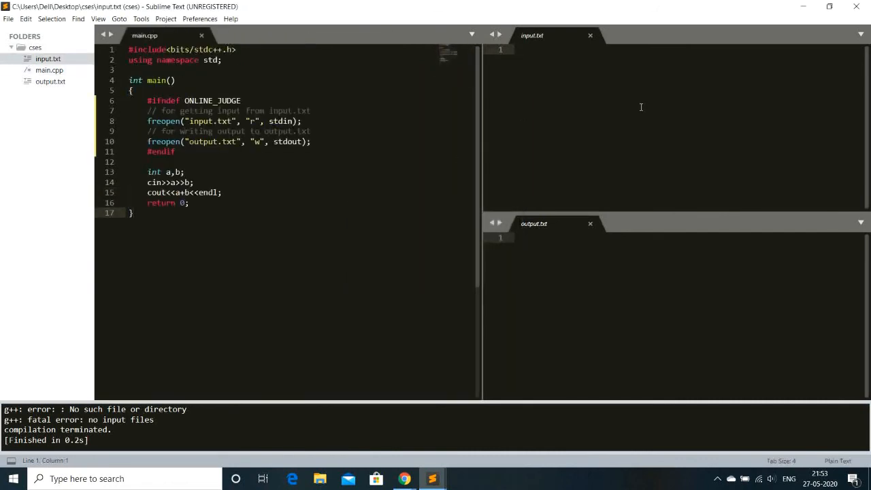
- Enter 2 3 in input.txt and build main.cpp with Ctrl+B
type("2 3")
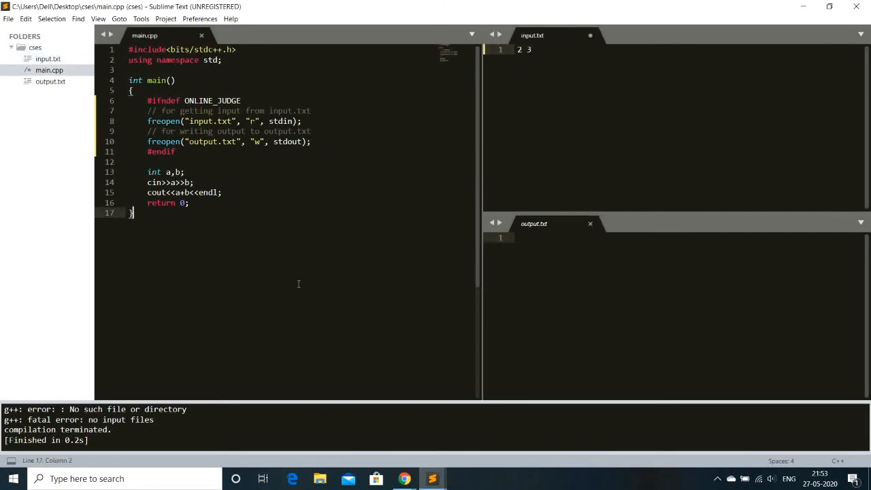
key("ctrl+b")
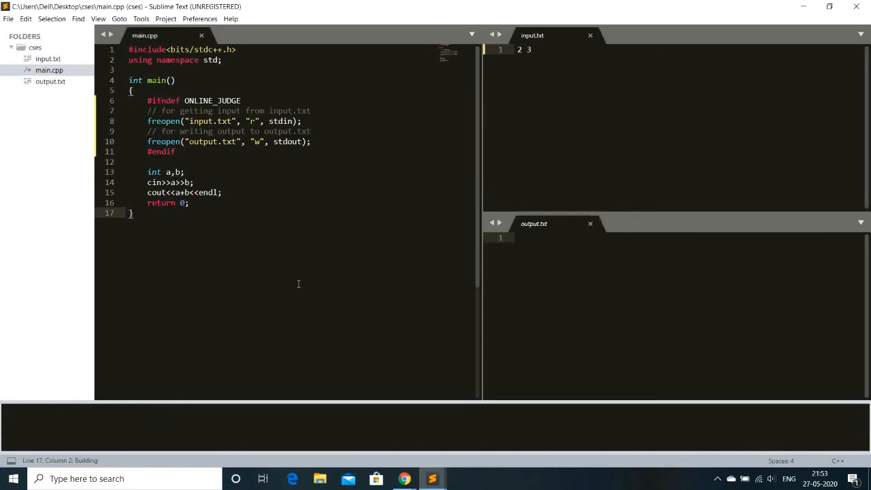
mouse_move(296, 406)
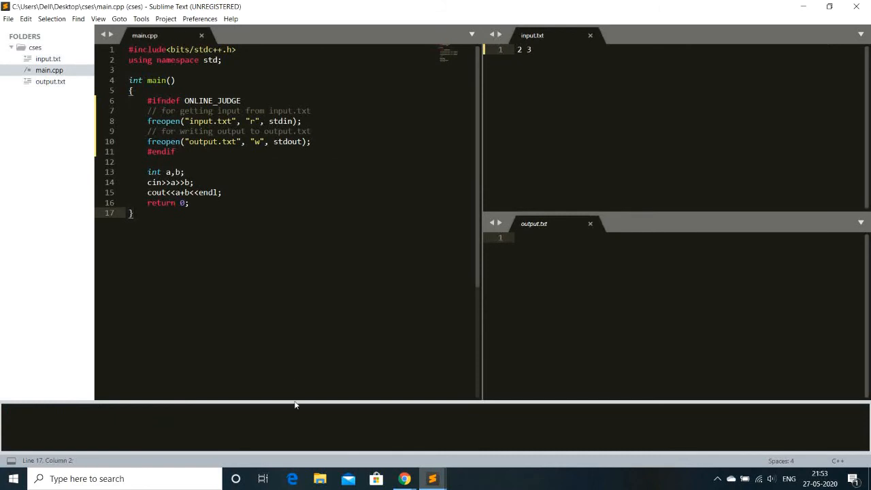